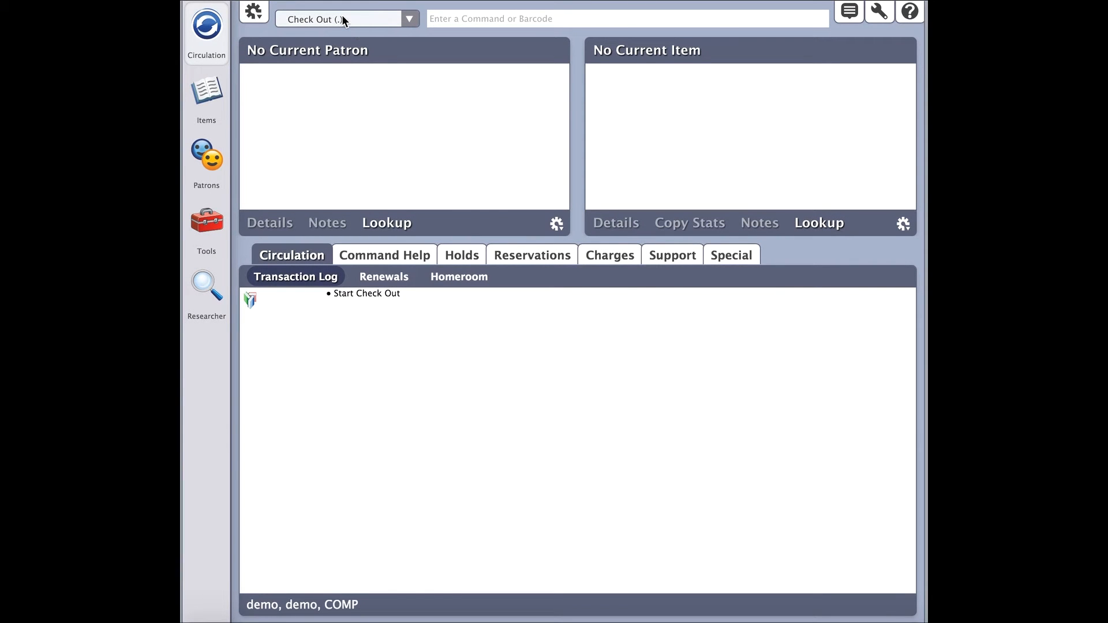
Step: Check the circulation mode list, then enter command B to start Bookdrop mode
click(409, 19)
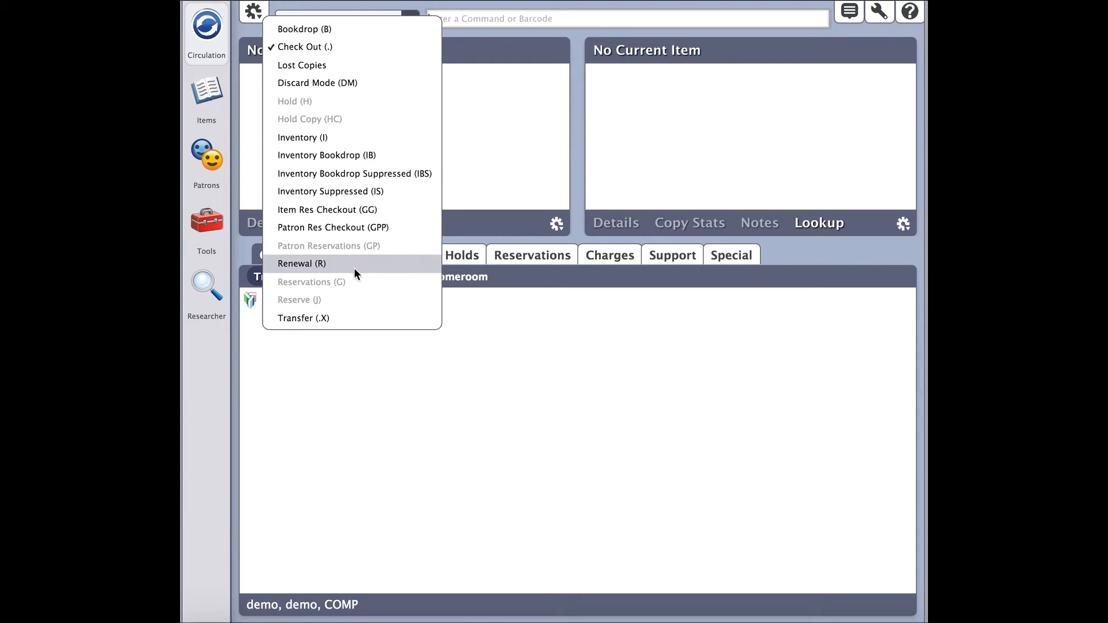
mouse_move(337, 124)
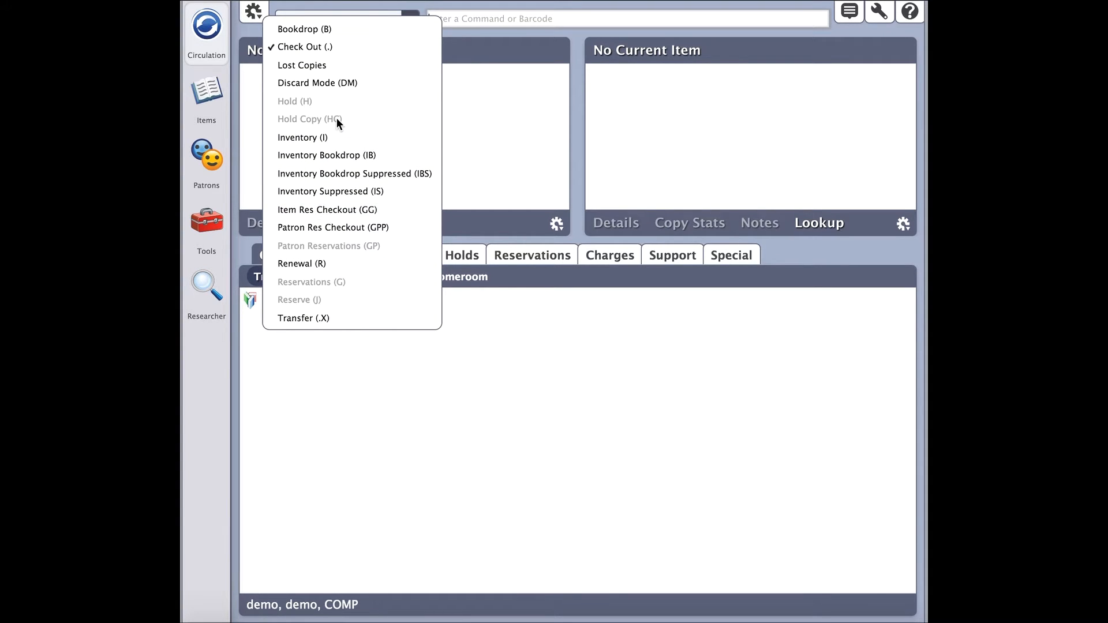
click(304, 47)
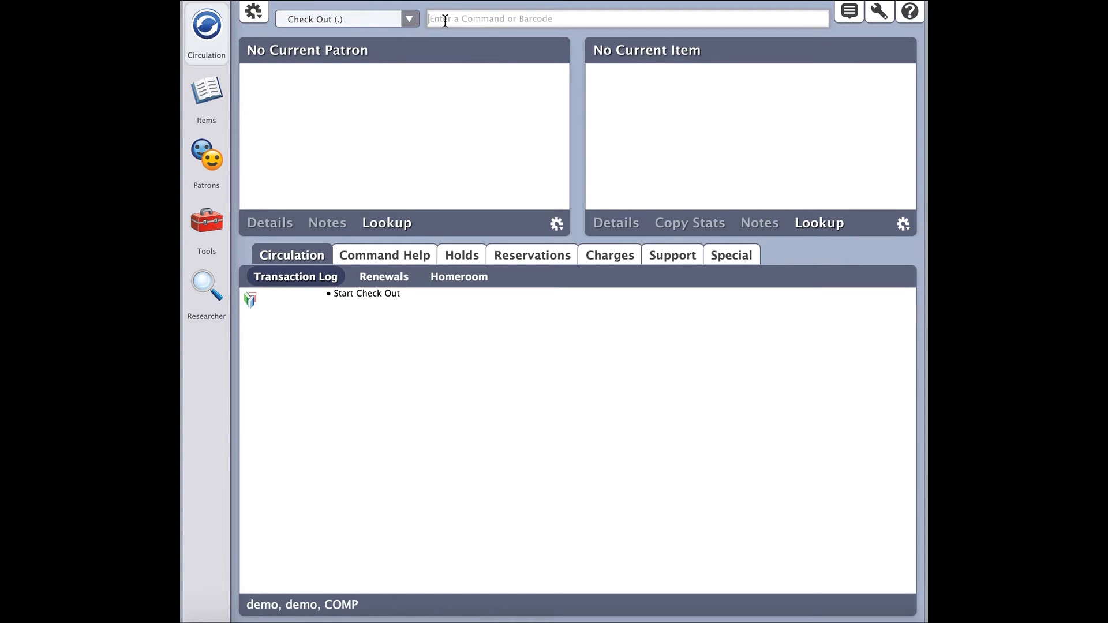
text(b)
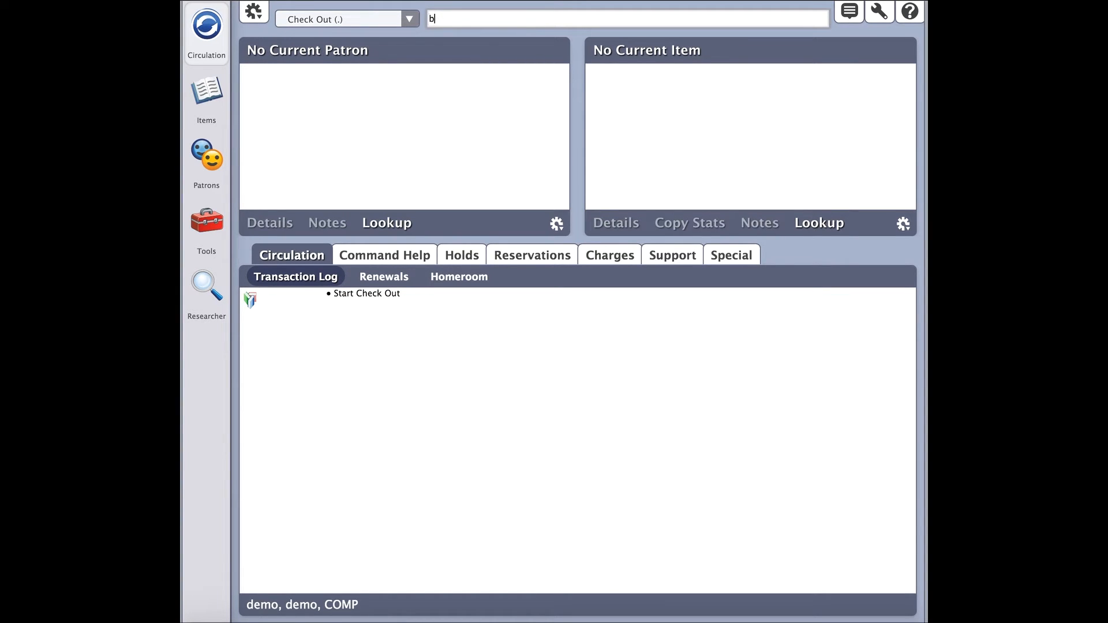
key(Backspace)
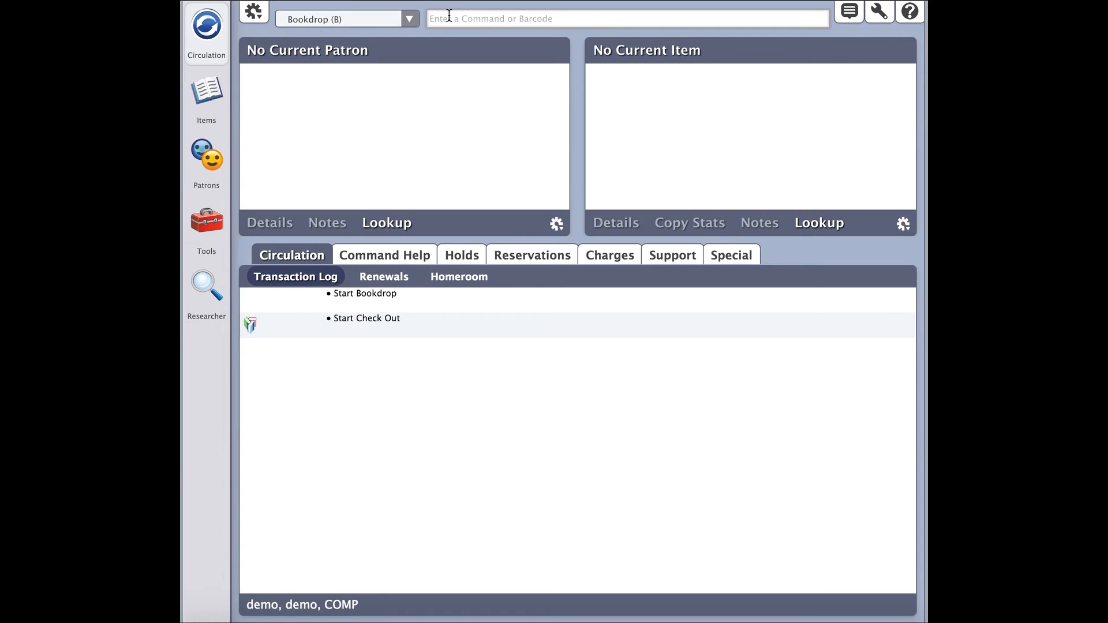
click(627, 18)
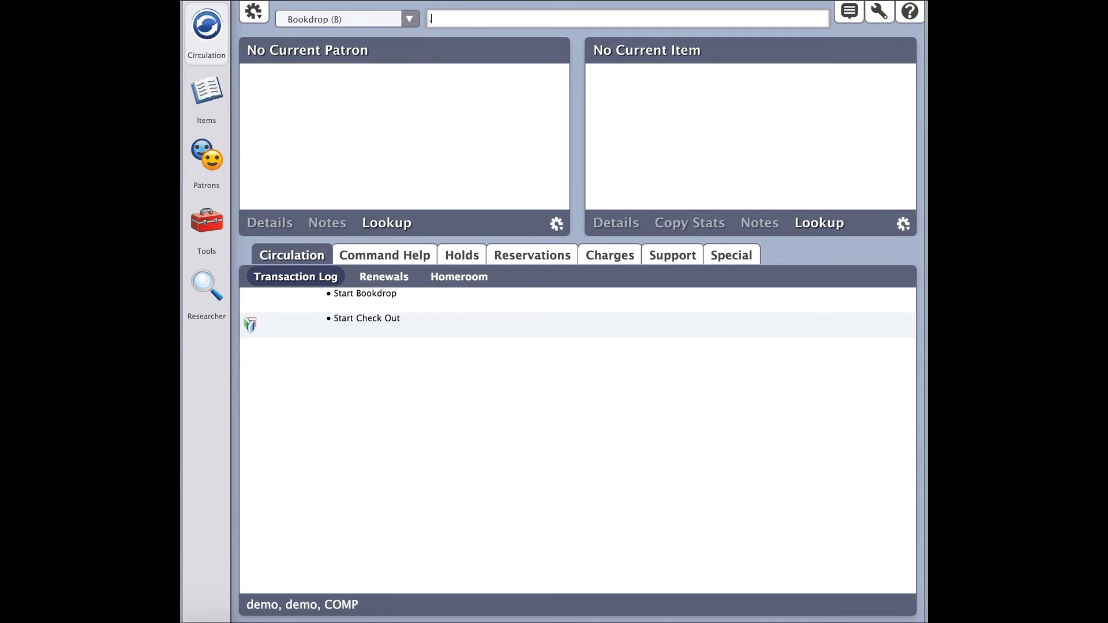